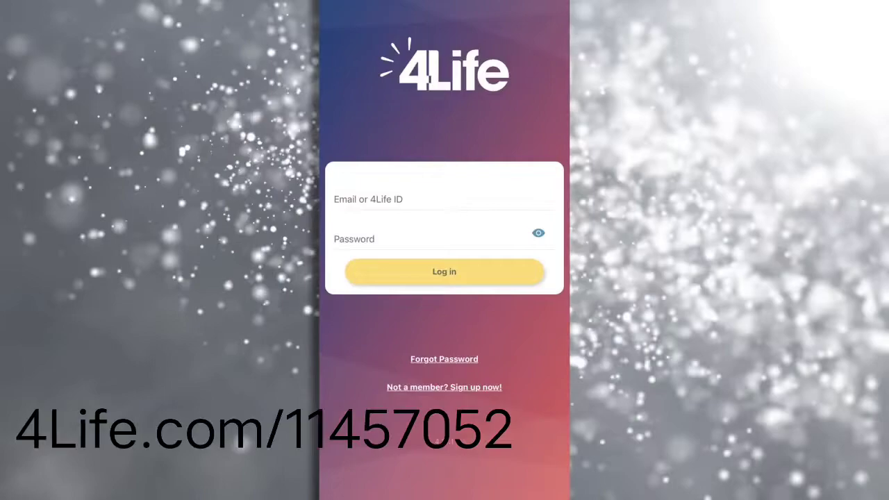
Log in to the 4Life account to reach the Favorites lists
left_click(444, 271)
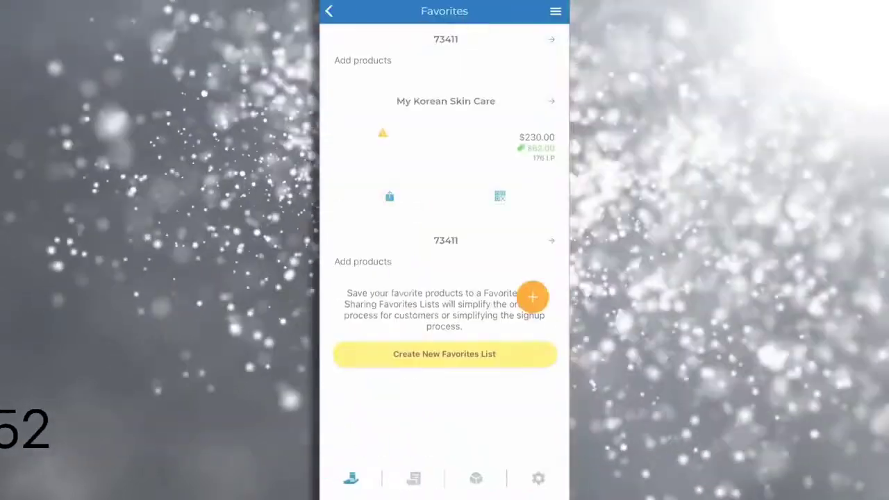
Go from Favorites to the MyShop settings page via the settings gear
left_click(538, 478)
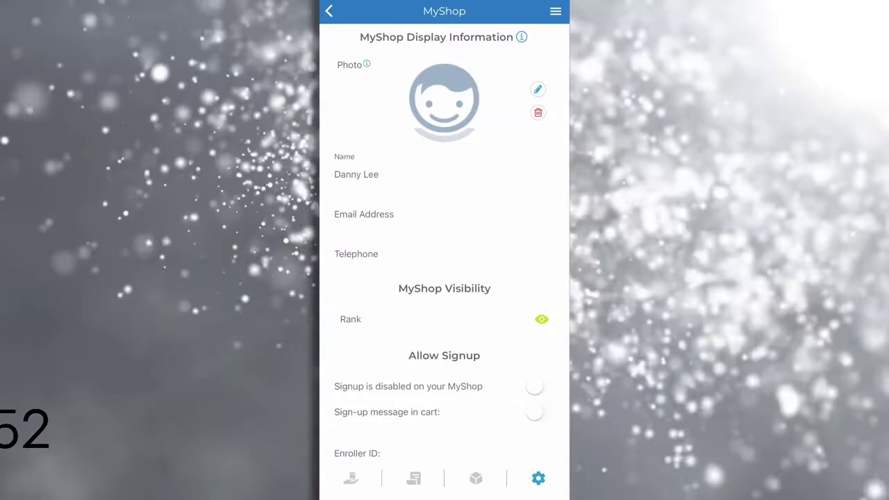
Switch on the Allow Signup toggle in MyShop settings and save
scroll("down", 3)
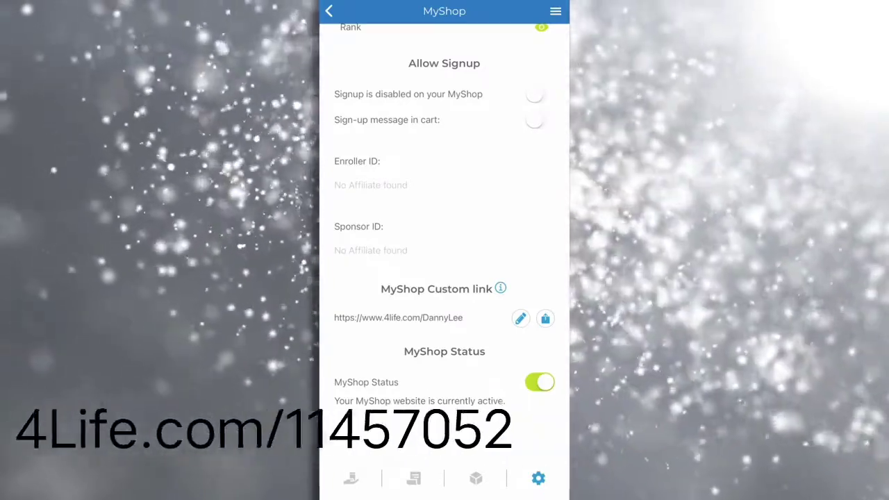
left_click(534, 93)
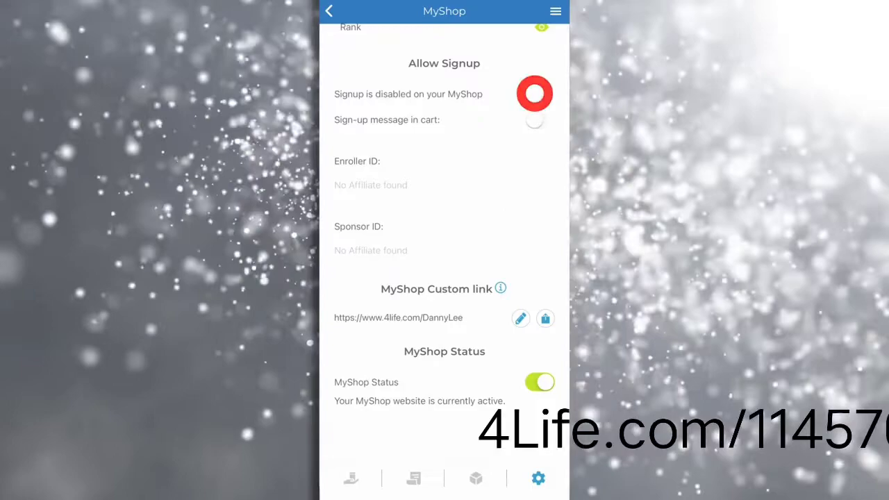
left_click(534, 94)
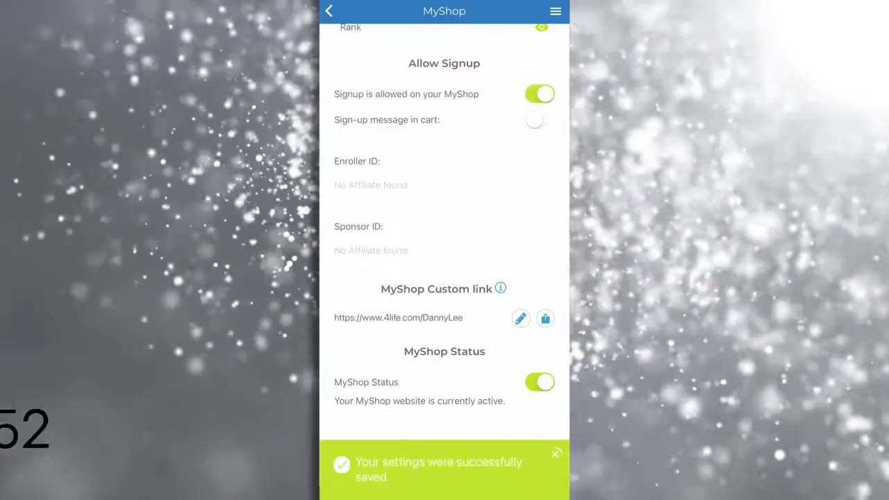